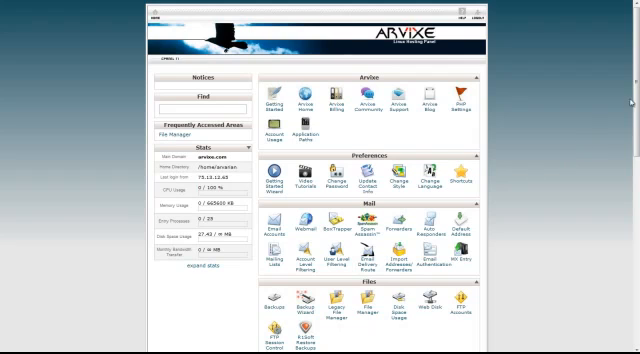
# Scroll the cPanel home page down toward the Softaculous installer section
pyautogui.scroll(-3)
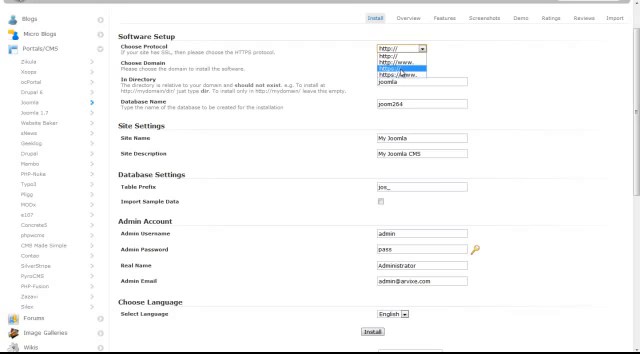
# Choose the protocol and installation domain, then begin replacing the default site name
pyautogui.click(396, 64)
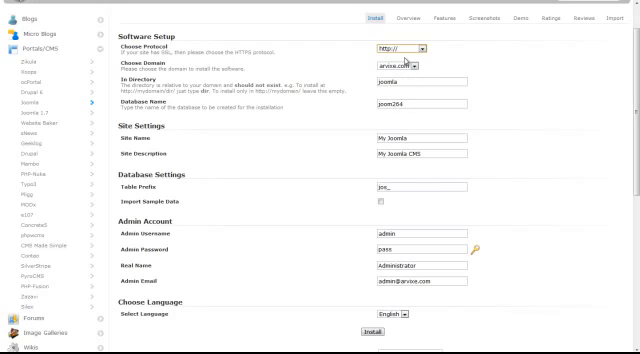
pyautogui.click(404, 68)
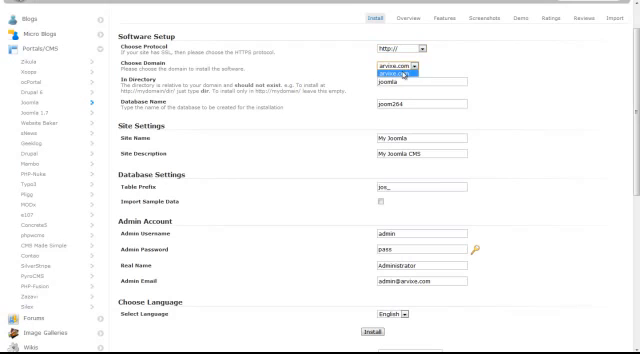
pyautogui.click(406, 68)
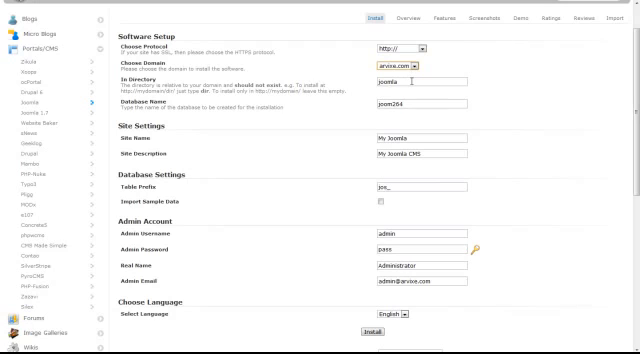
pyautogui.click(410, 84)
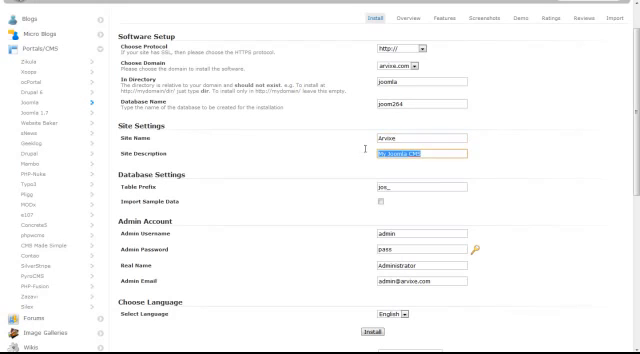
# Enter the 'Arvixe Joo...' site name text and move on to the admin username
pyautogui.write('Arvixe Joo')
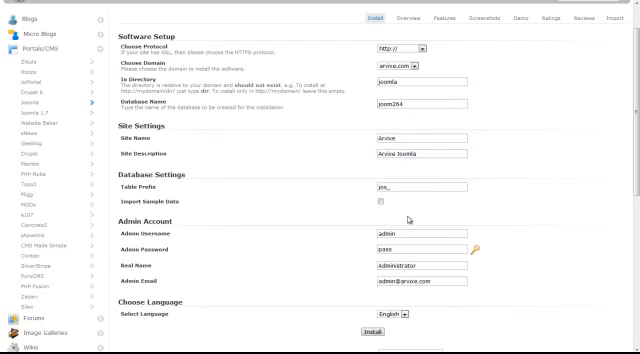
pyautogui.click(410, 228)
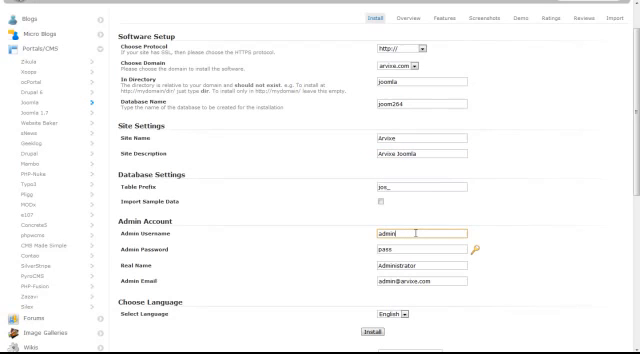